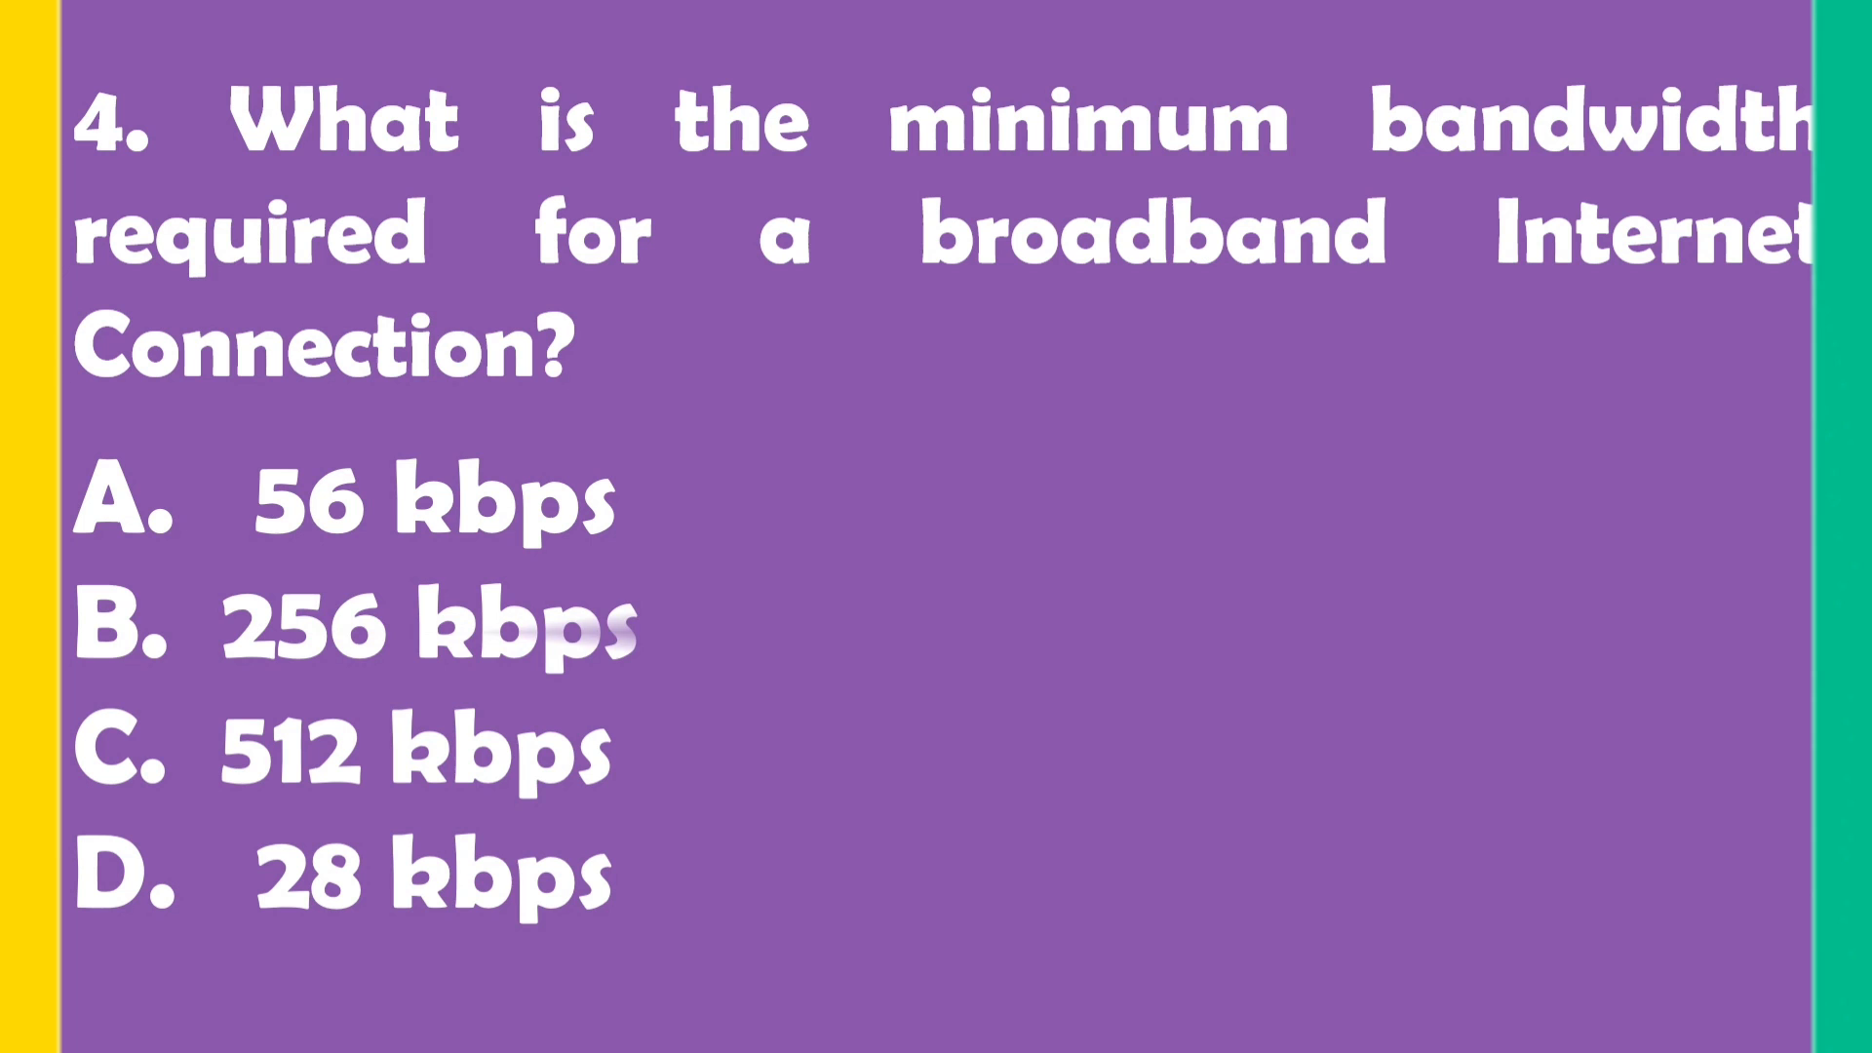
pyautogui.click(359, 626)
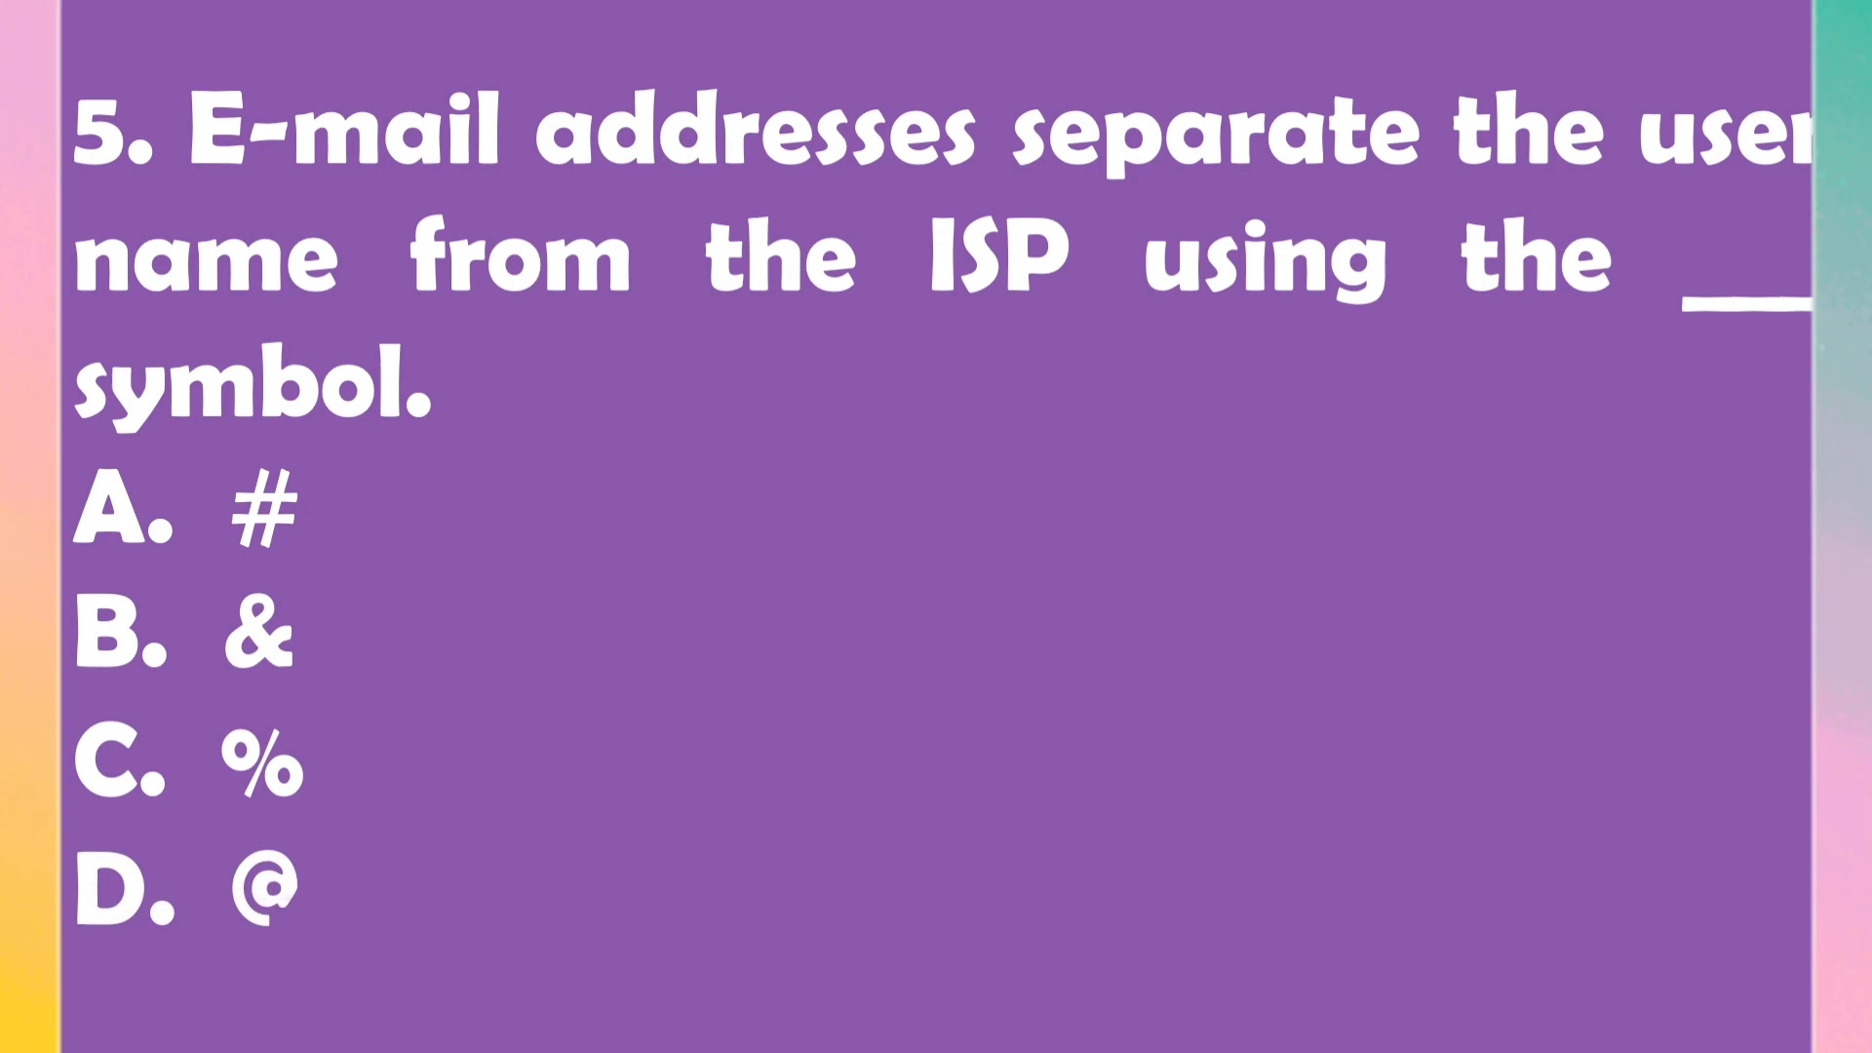
pyautogui.click(191, 883)
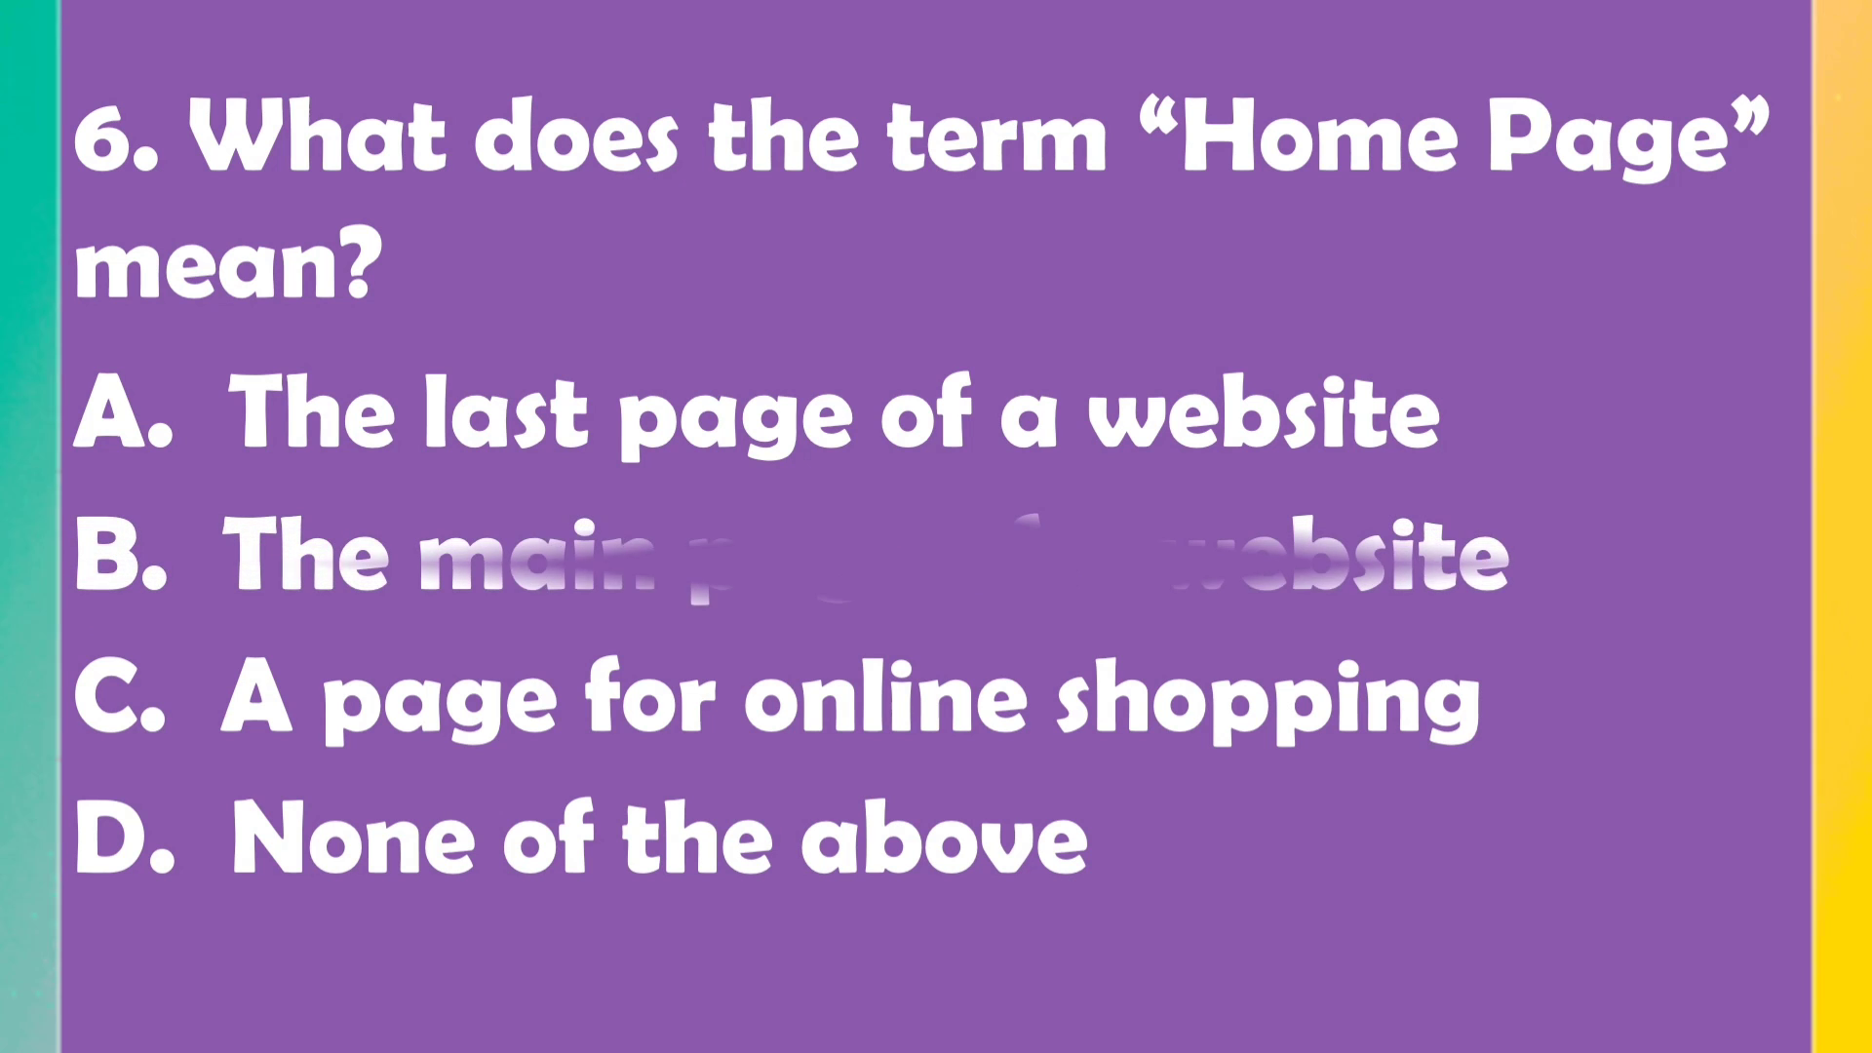
pyautogui.click(776, 555)
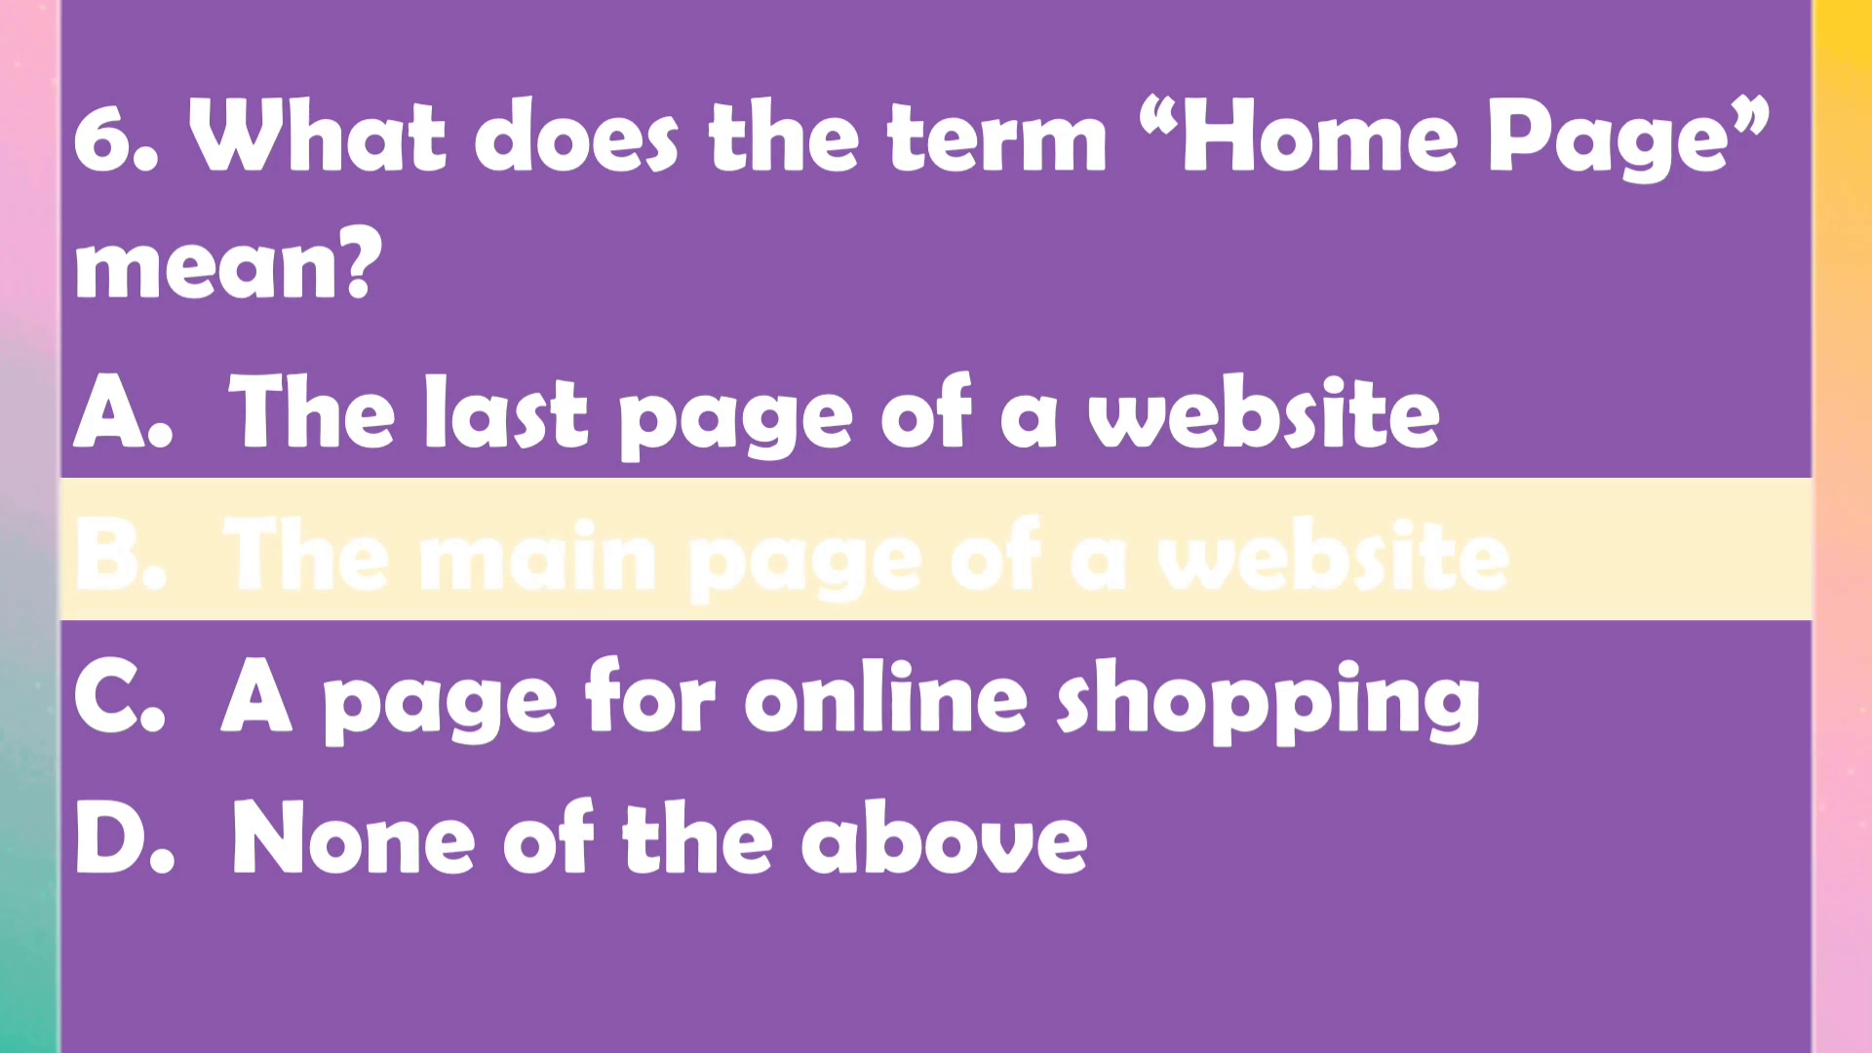